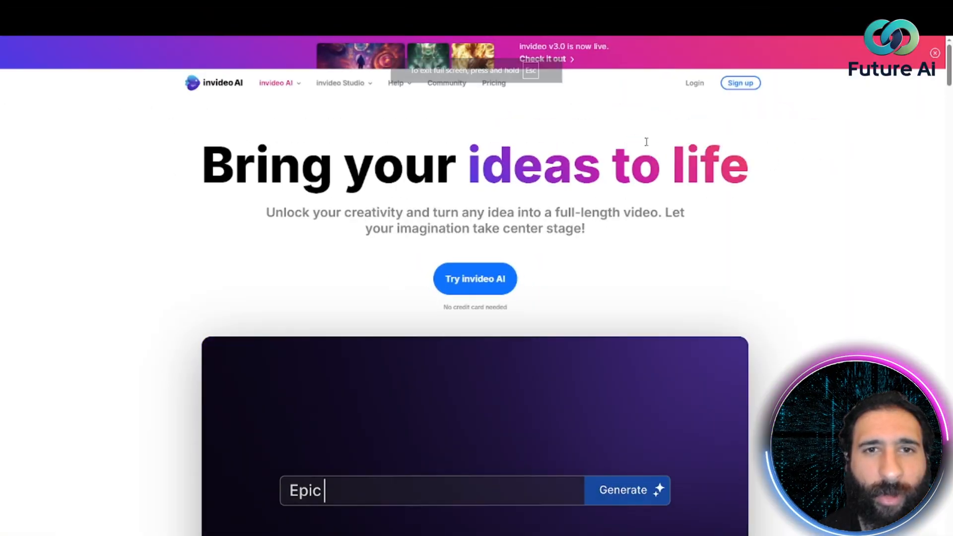
- Enter the 'Journey of the Warrior Queen' text and browse down and back up the page
{"action": "type", "text": "Journey of the Warrior Queen"}
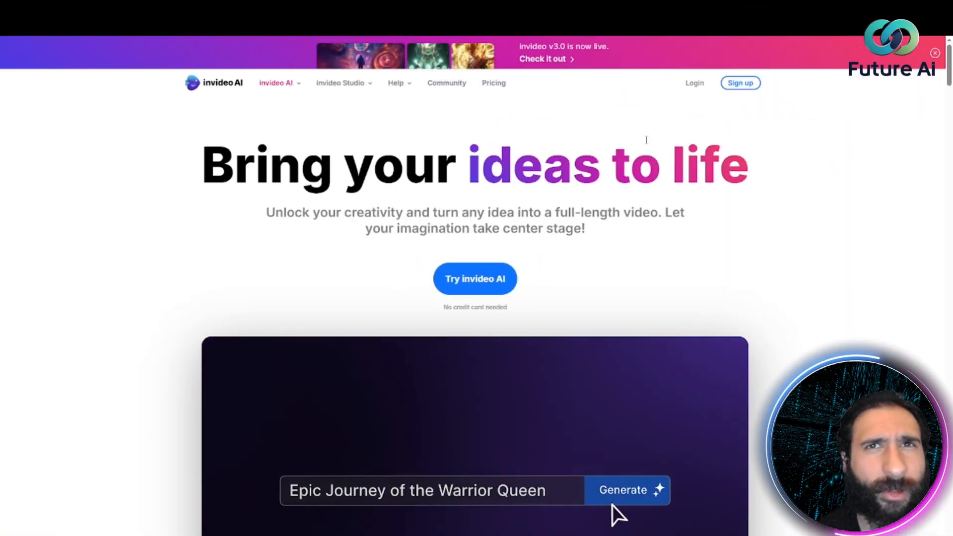
{"action": "left_click", "coordinate": [627, 489]}
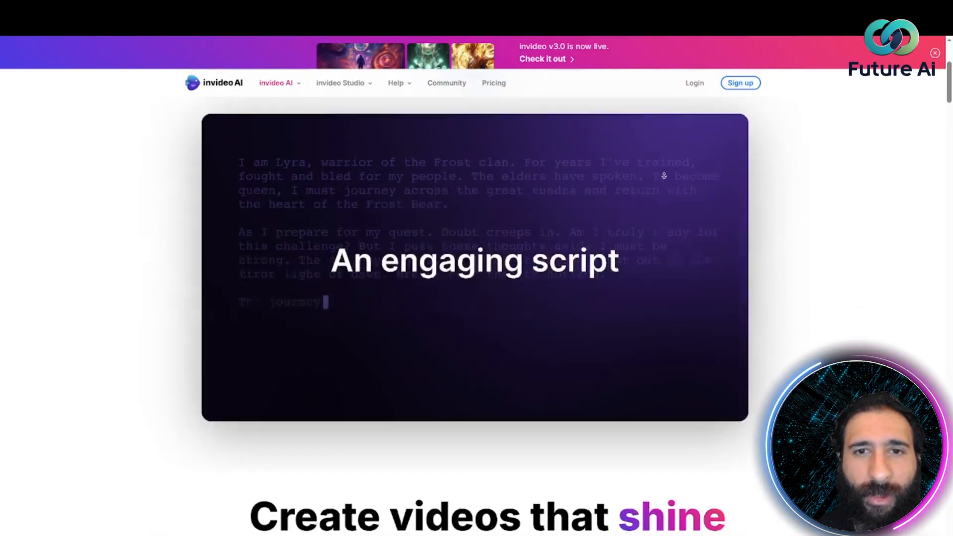
{"action": "scroll", "scroll_direction": "down", "scroll_amount": 3}
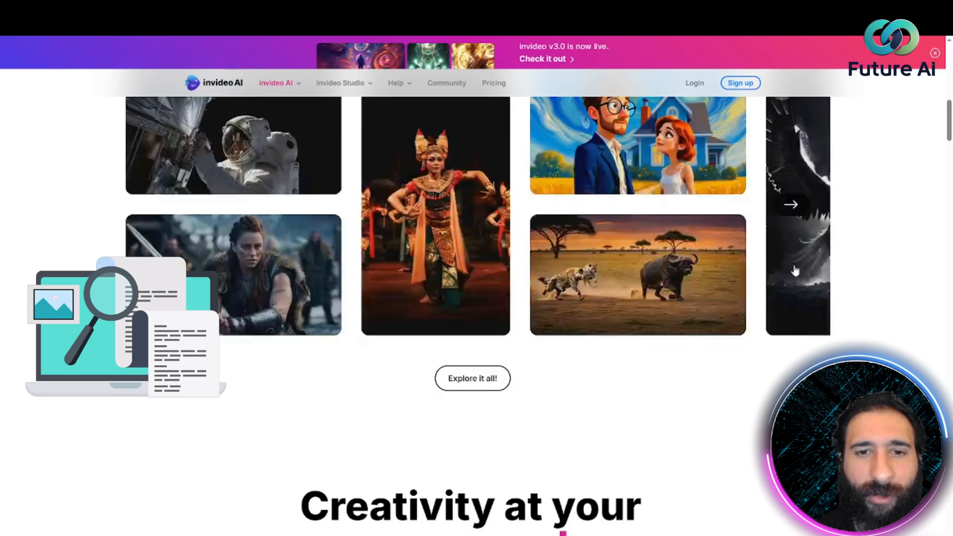
{"action": "scroll", "scroll_direction": "down", "scroll_amount": 3}
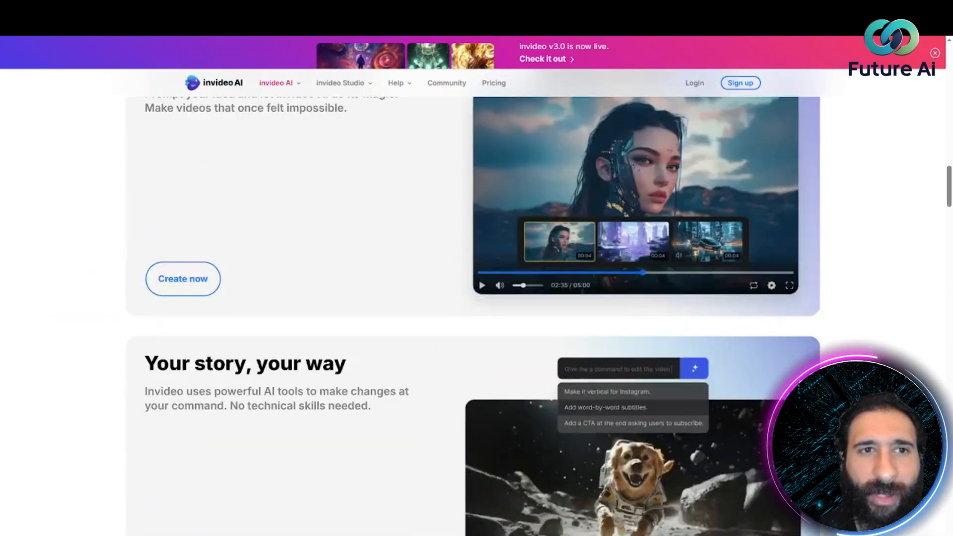
{"action": "scroll", "scroll_direction": "down", "scroll_amount": 3}
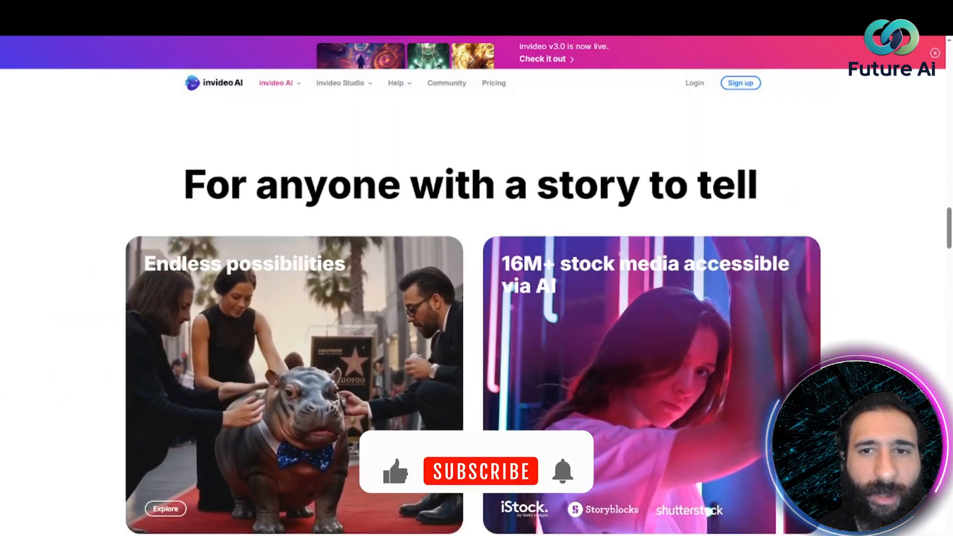
{"action": "scroll", "scroll_direction": "up", "scroll_amount": 3}
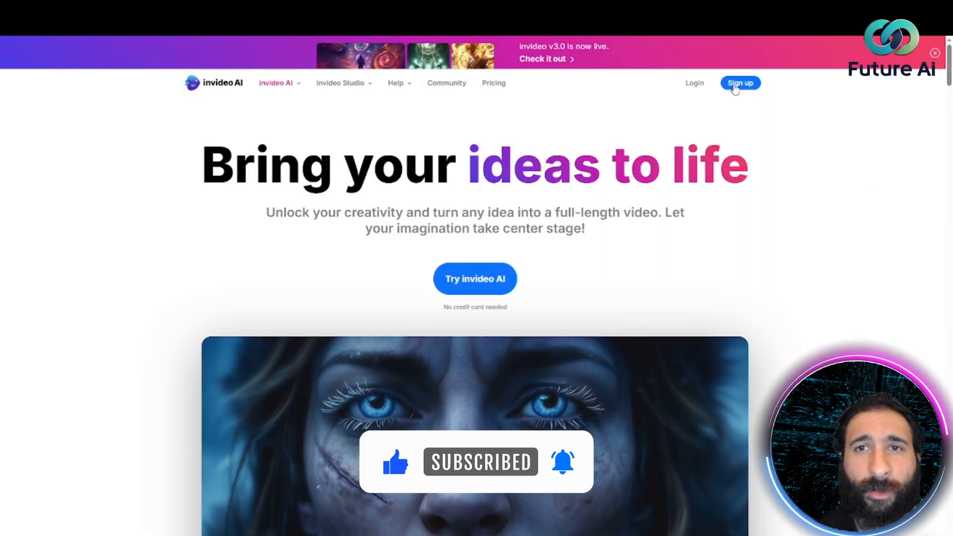
- Sign up to invideo AI with Google, choosing the Google account in the popup
{"action": "left_click", "coordinate": [740, 82]}
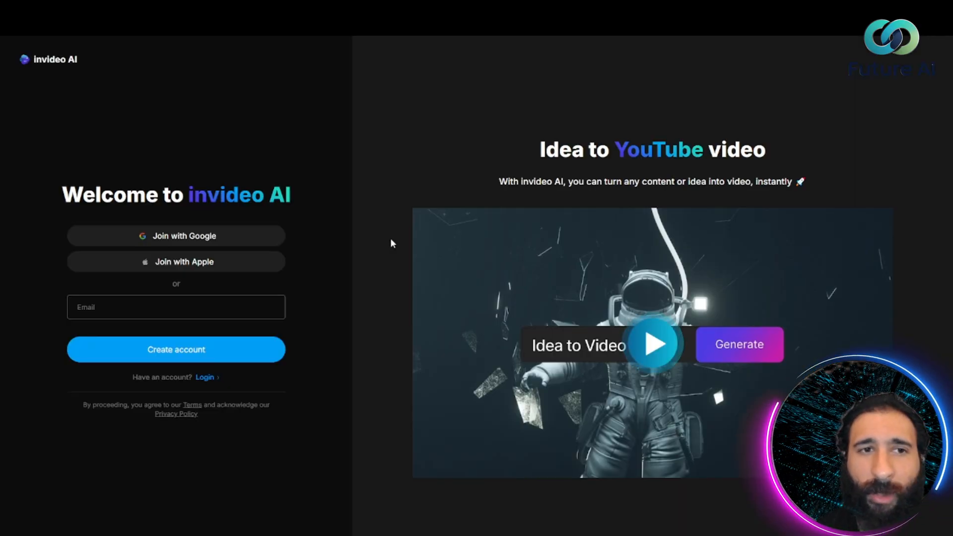
{"action": "left_click", "coordinate": [175, 236]}
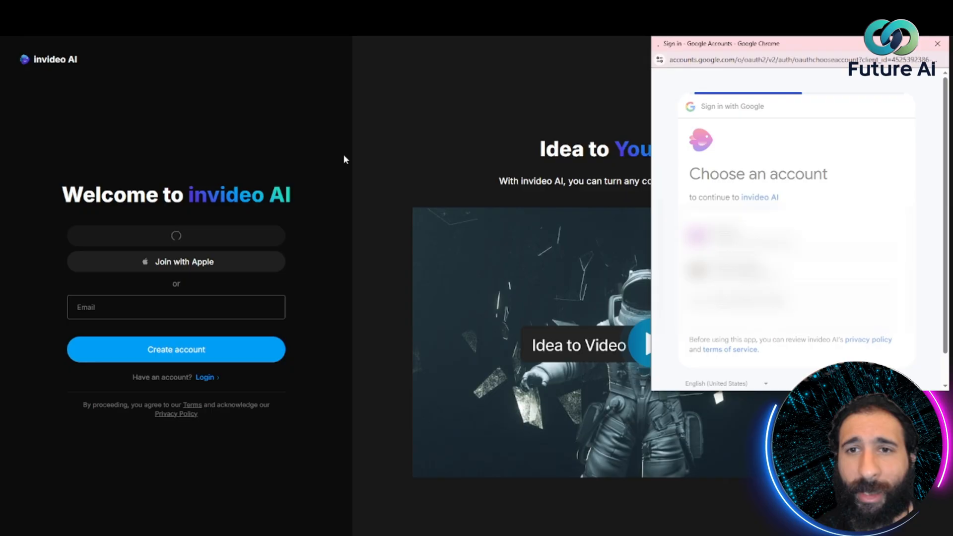
{"action": "left_click", "coordinate": [738, 243]}
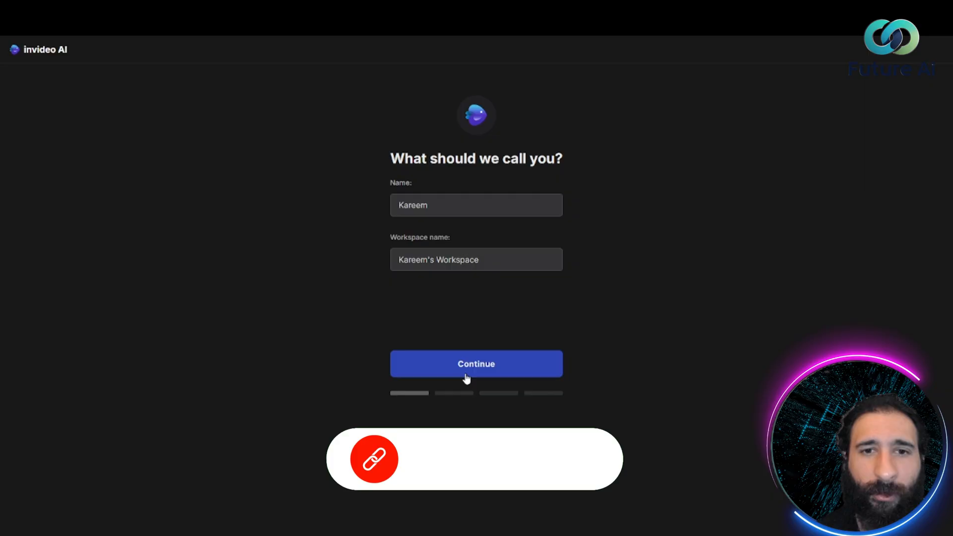
- Confirm the name, answer YouTube as source and Content creator as role, enter birth year and finish onboarding
{"action": "left_click", "coordinate": [476, 363]}
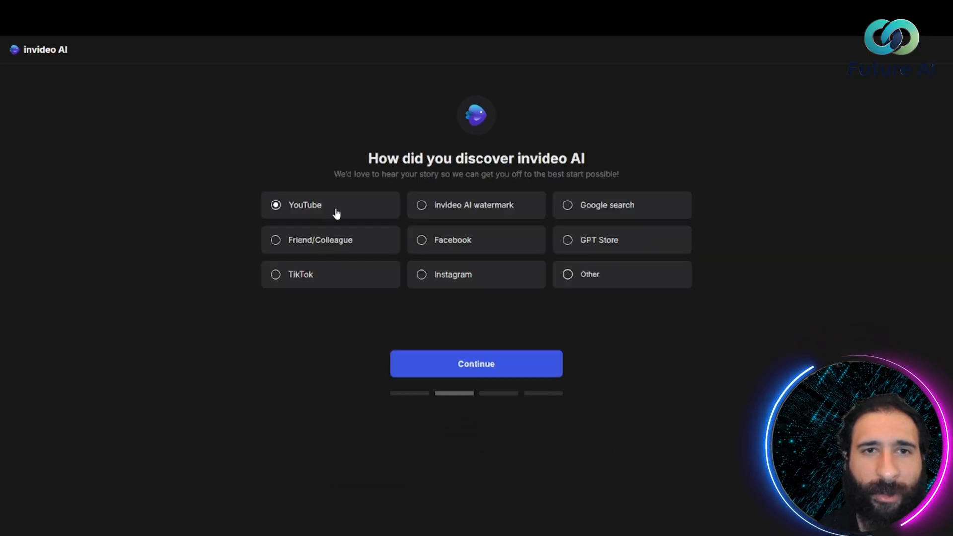
{"action": "left_click", "coordinate": [475, 364]}
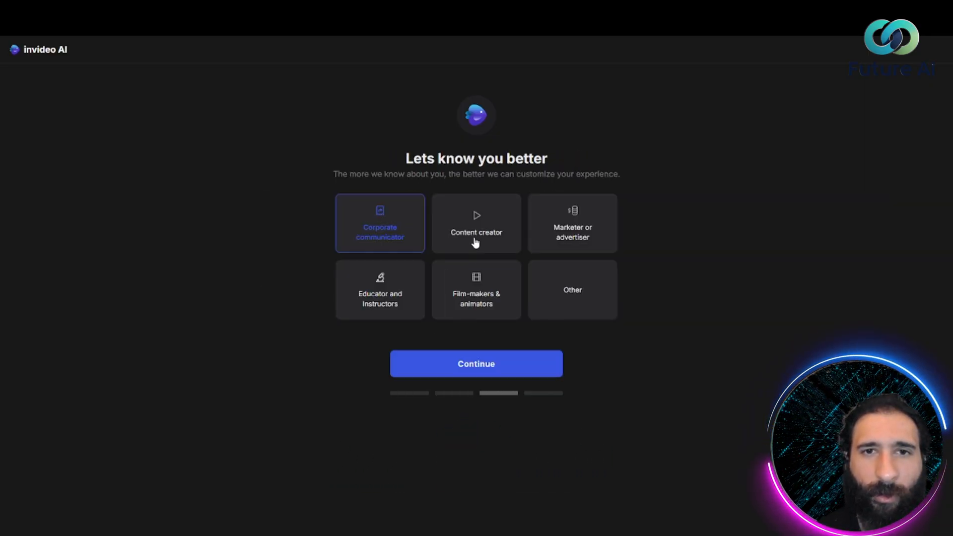
{"action": "left_click", "coordinate": [475, 364]}
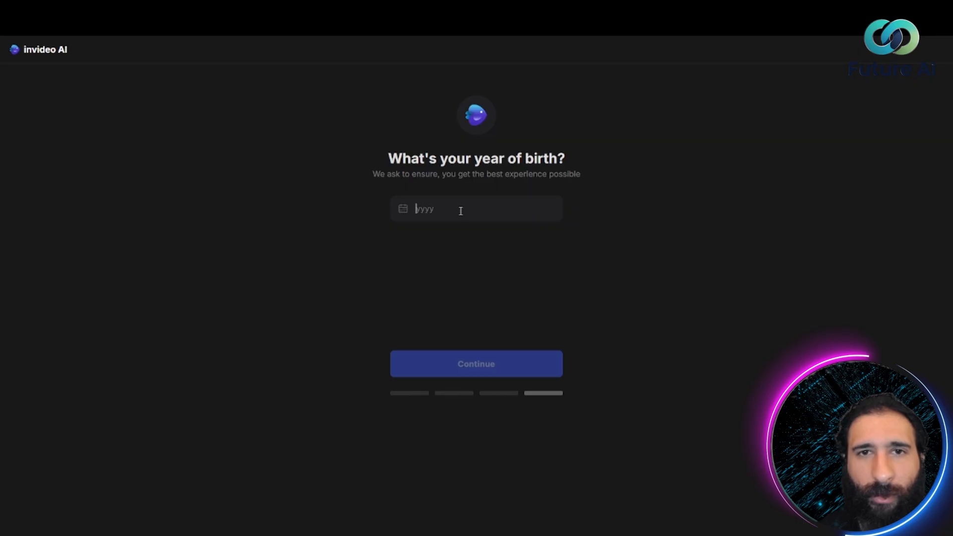
{"action": "type", "text": "199"}
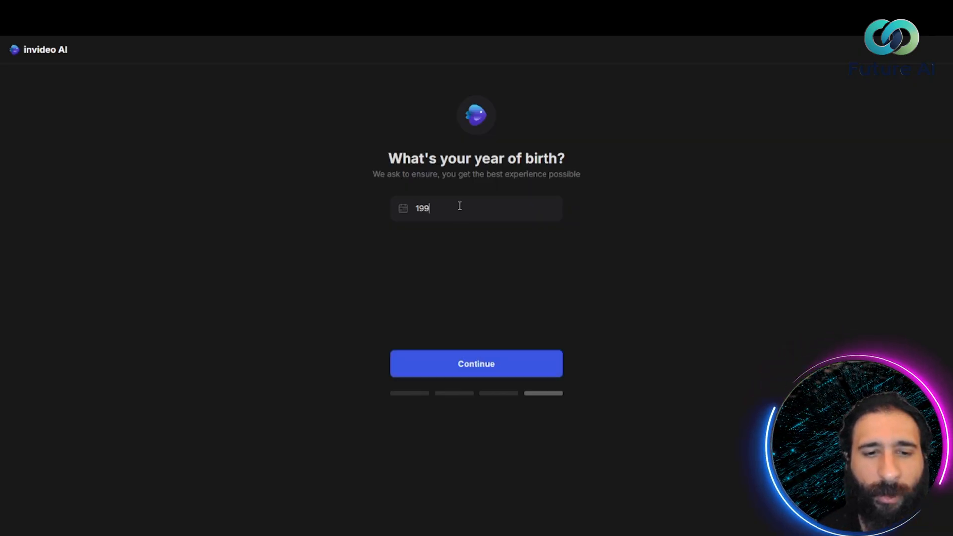
{"action": "left_click", "coordinate": [476, 364]}
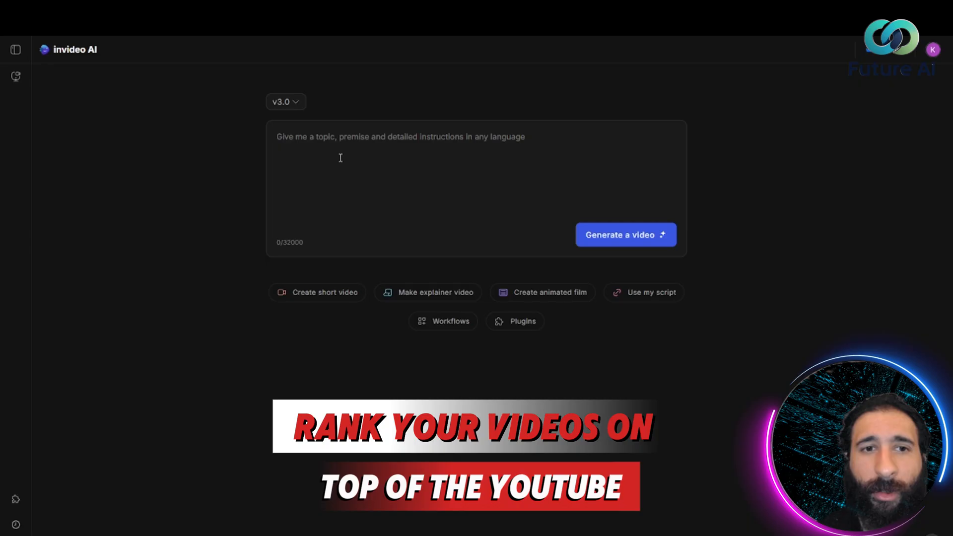
{"action": "left_click", "coordinate": [317, 291]}
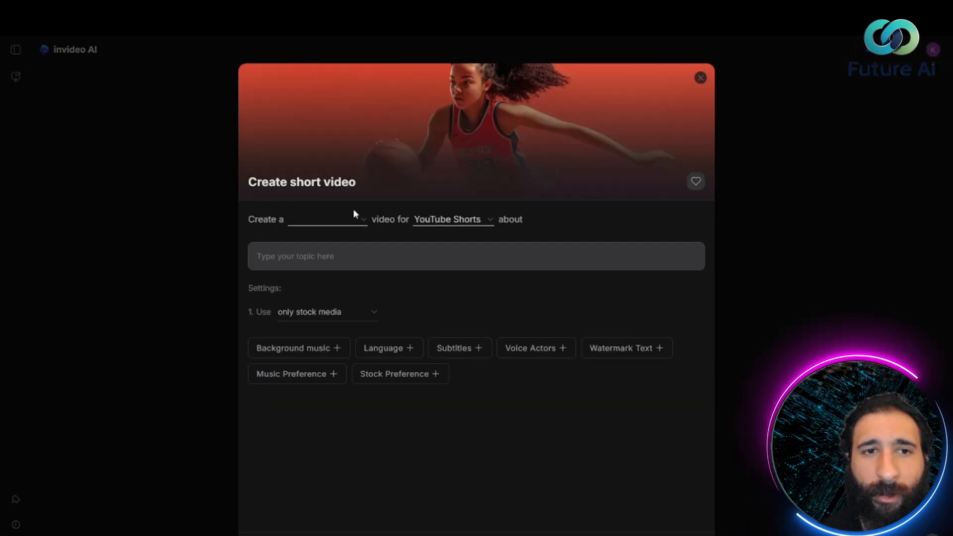
{"action": "left_click", "coordinate": [700, 77]}
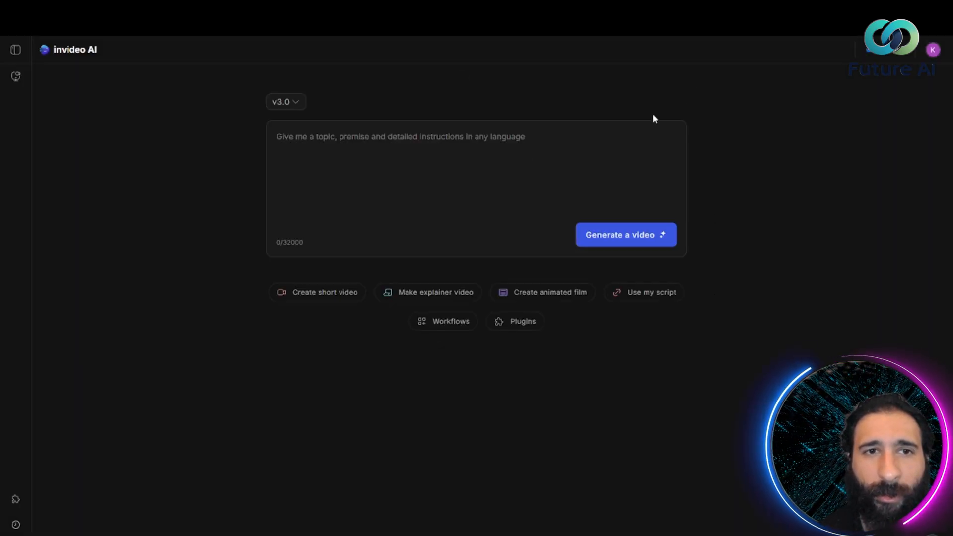
{"action": "mouse_move", "coordinate": [450, 320]}
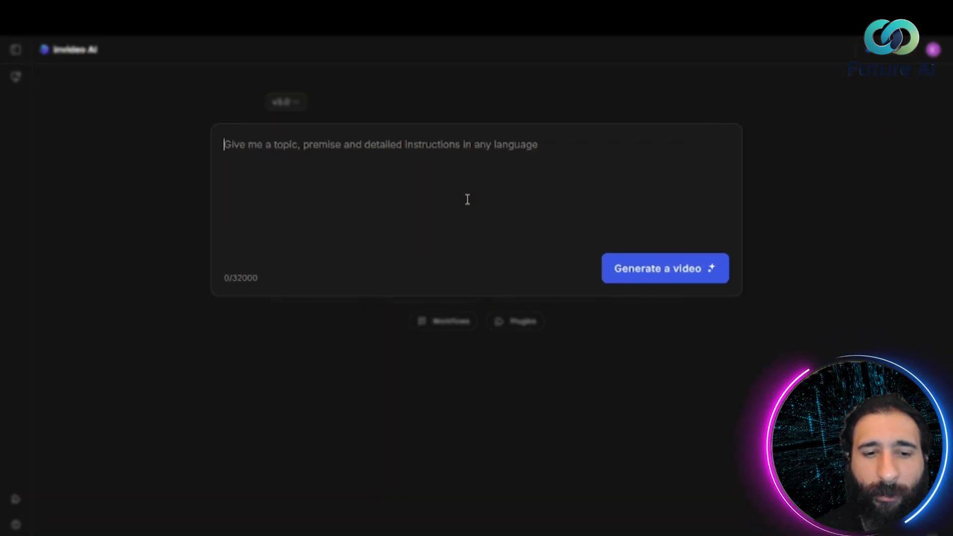
- Submit a prompt asking for an instructional video on getting started learning AI tools
{"action": "type", "text": "give an inst"}
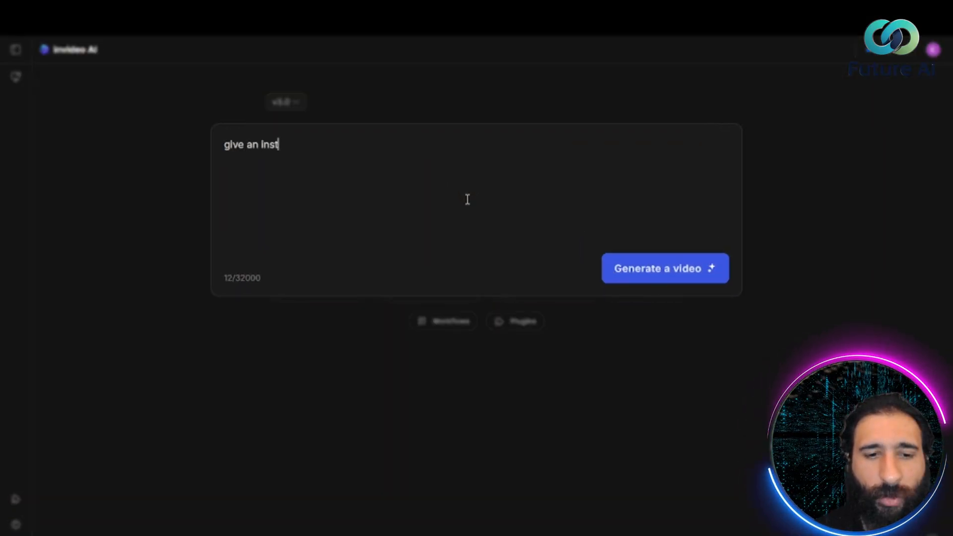
{"action": "type", "text": "ructional ideo about how"}
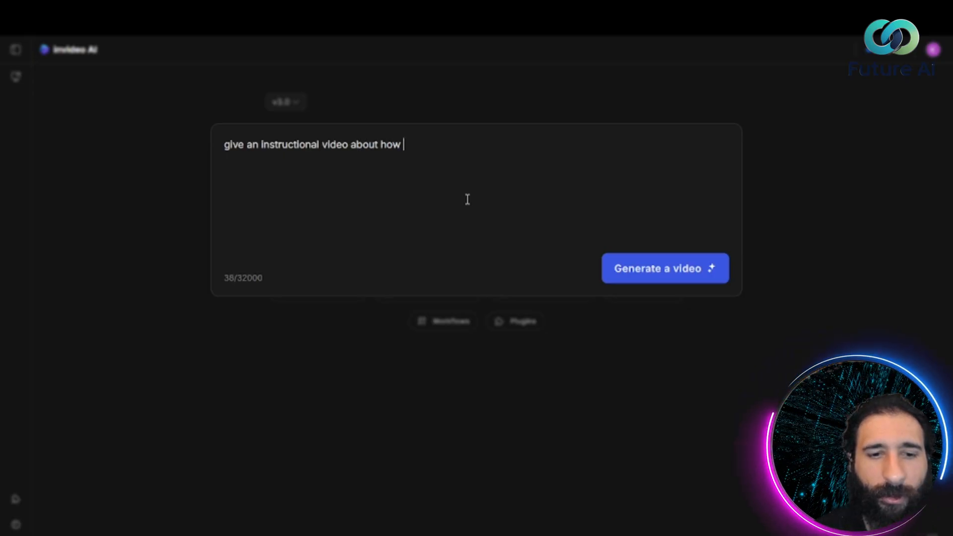
{"action": "type", "text": "to get star"}
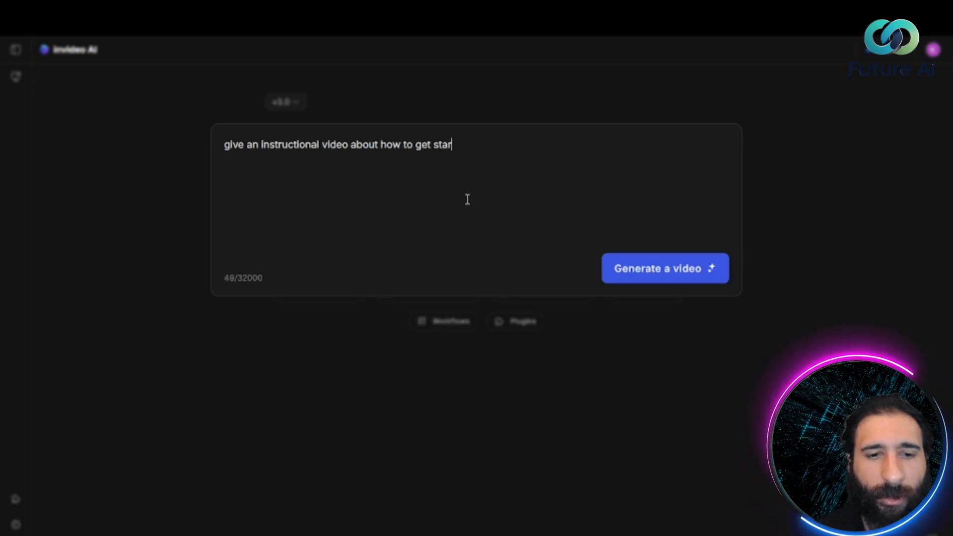
{"action": "type", "text": "ted learning ai tools on the"}
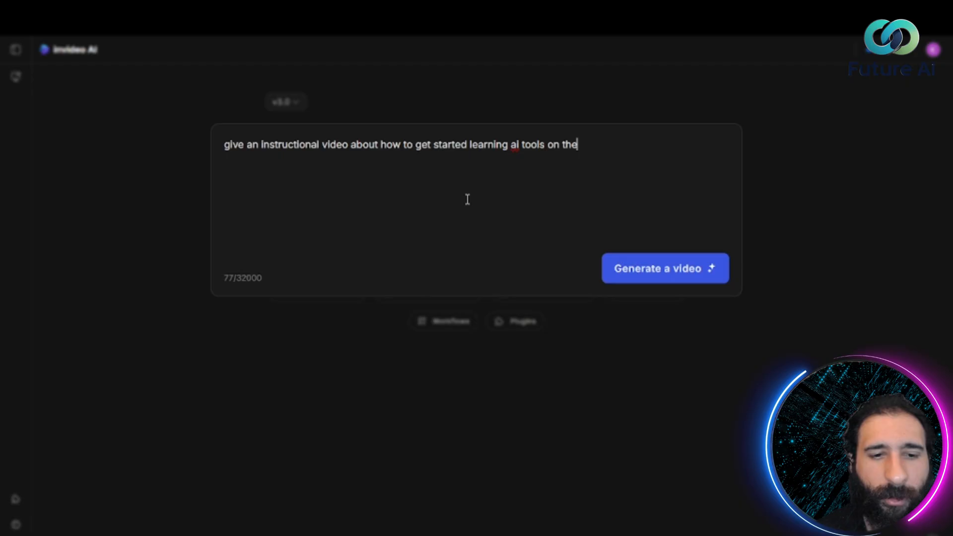
{"action": "left_click", "coordinate": [665, 268]}
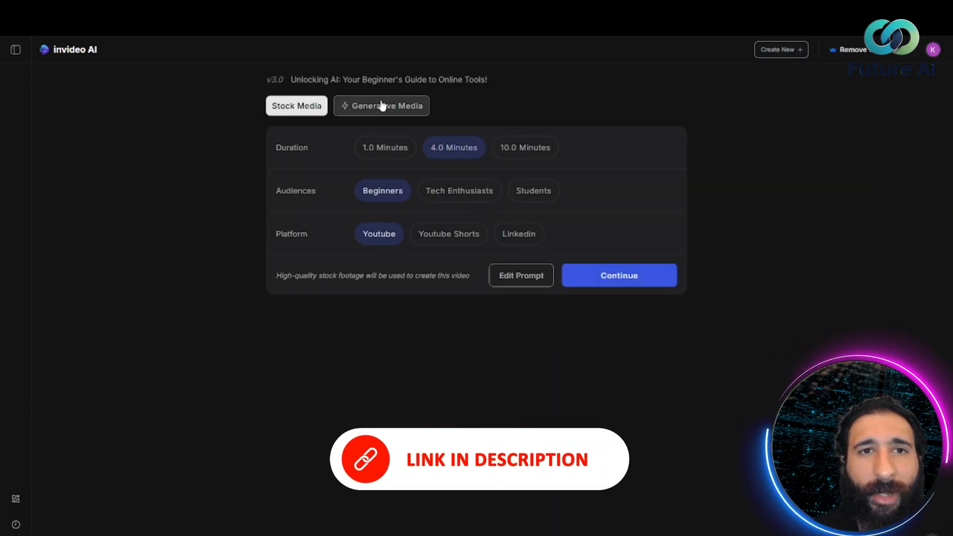
- Keep Stock Media after previewing Generative Media and target the Tech Enthusiasts audience
{"action": "left_click", "coordinate": [381, 106]}
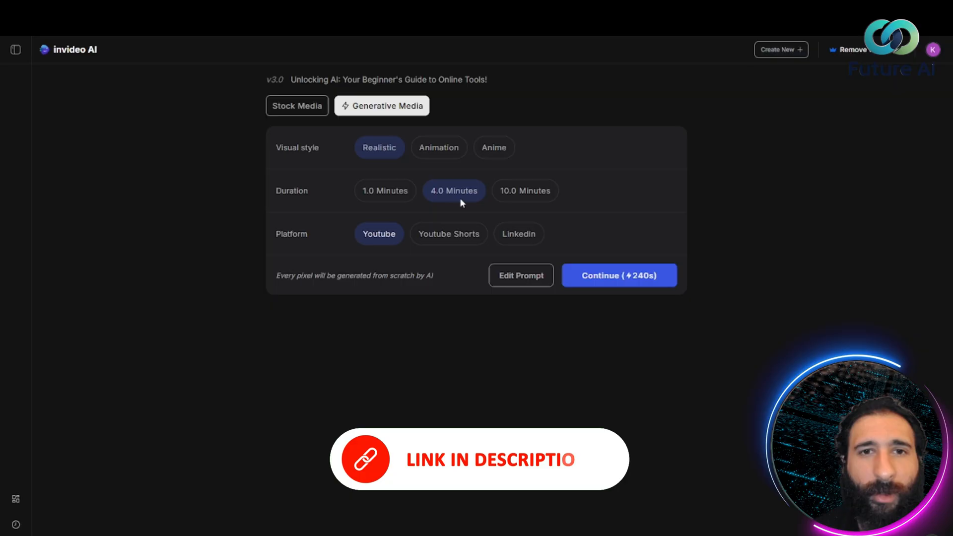
{"action": "left_click", "coordinate": [297, 106]}
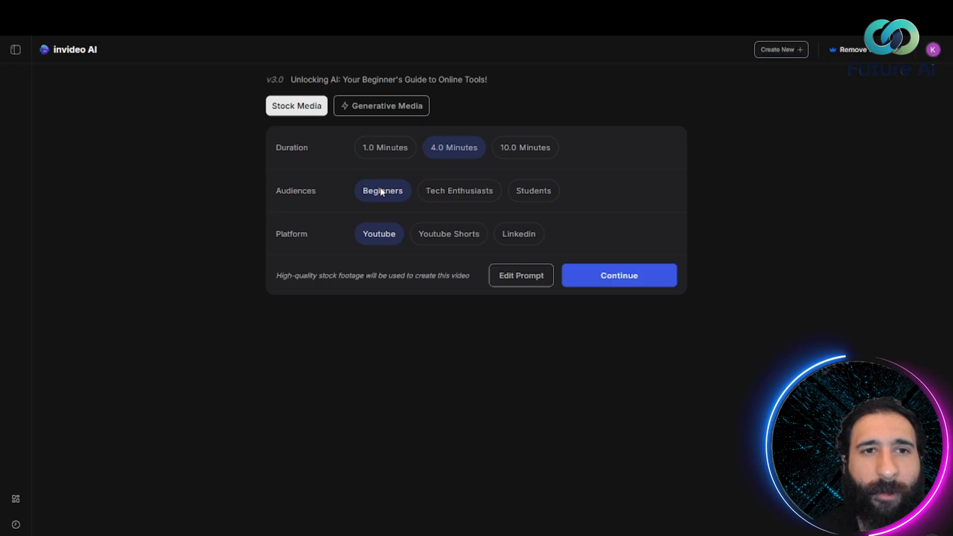
{"action": "left_click", "coordinate": [459, 191]}
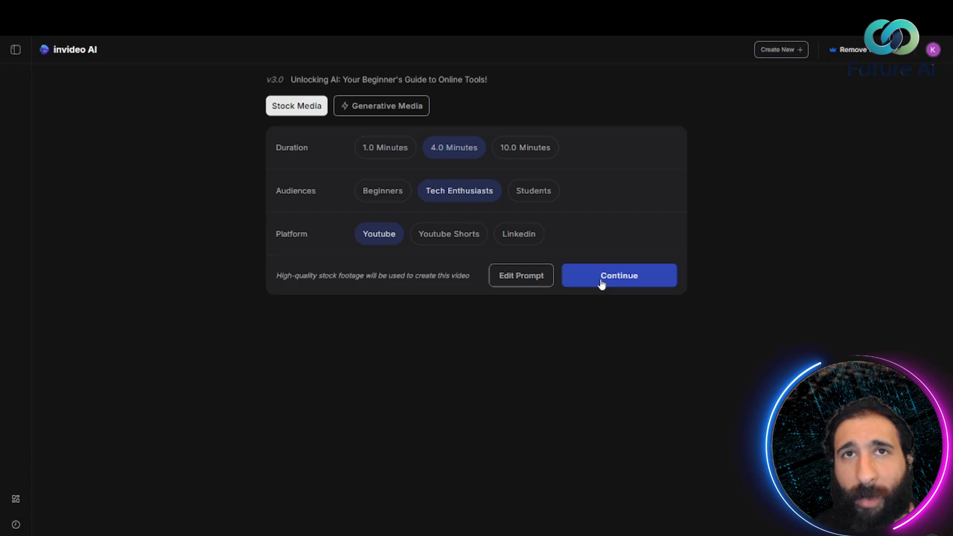
- Continue to start generating the Unlocking AI video from the chosen settings
{"action": "left_click", "coordinate": [619, 275]}
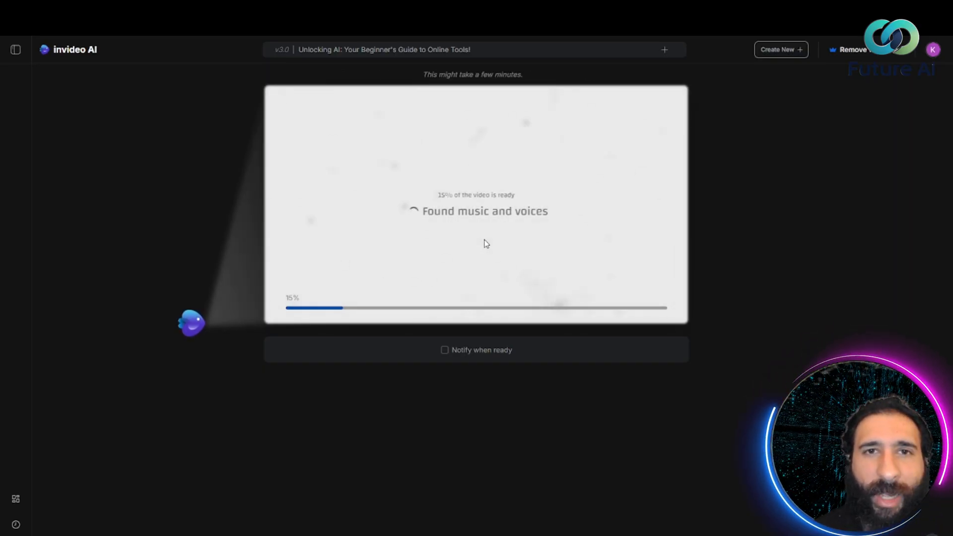
{"action": "mouse_move", "coordinate": [519, 193]}
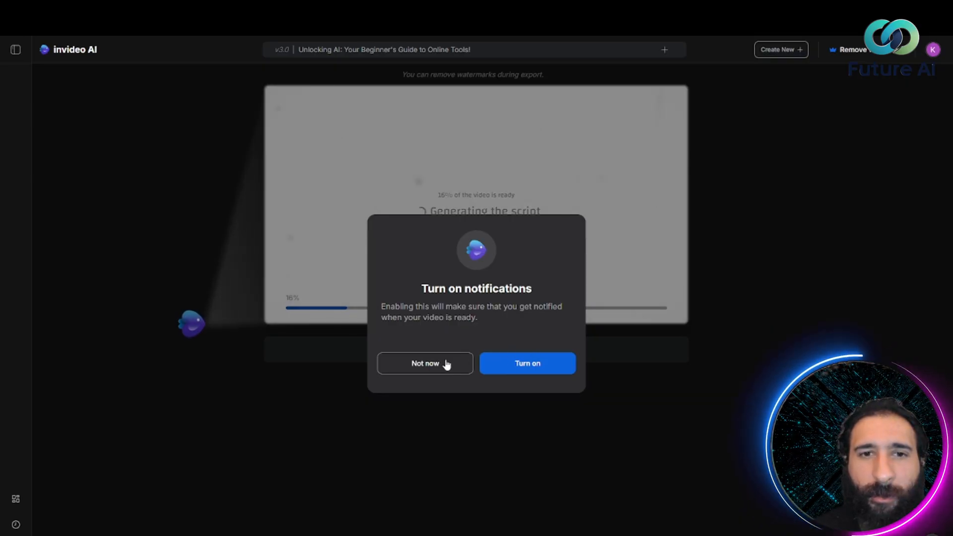
- Decline notifications, then enable Notify when ready so the finished video opens as a preview
{"action": "left_click", "coordinate": [425, 364]}
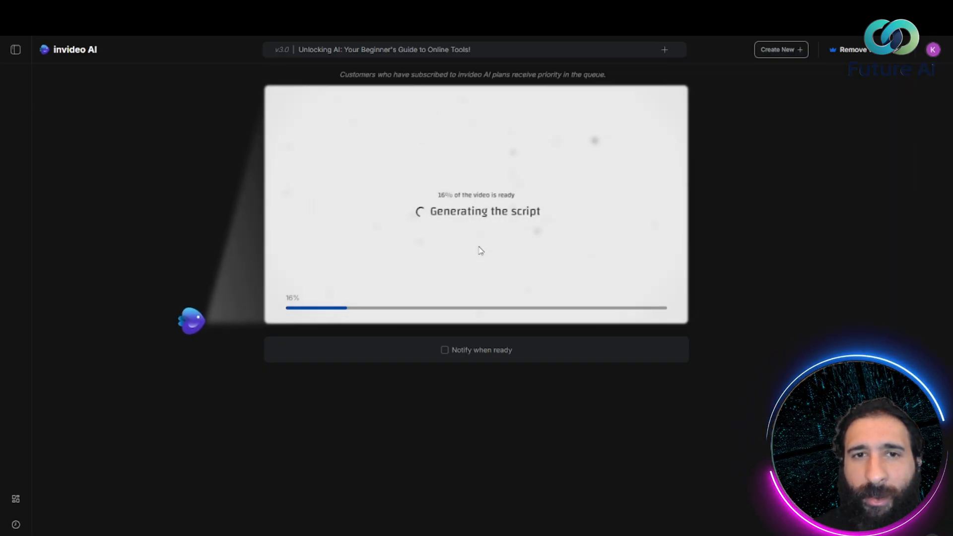
{"action": "left_click", "coordinate": [445, 349]}
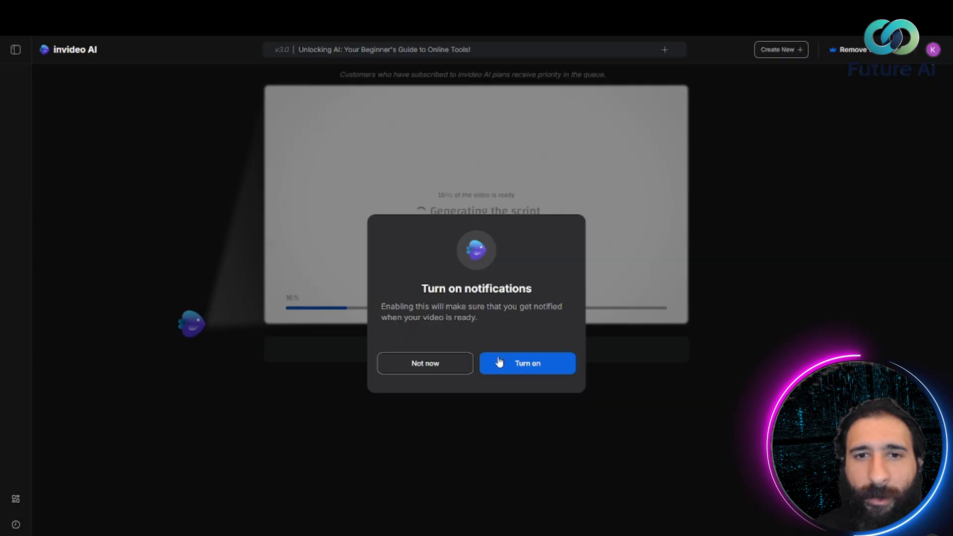
{"action": "left_click", "coordinate": [526, 364]}
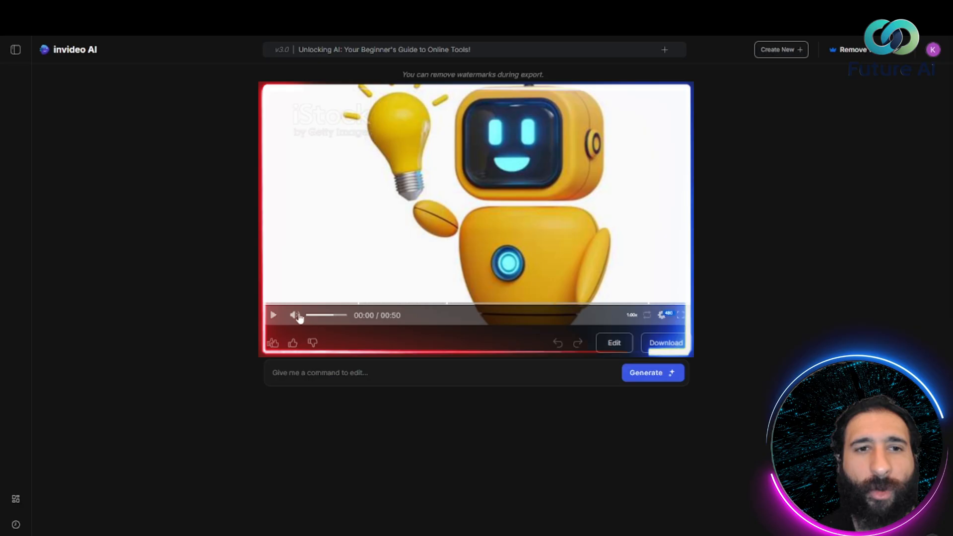
- Play the generated video preview through to its replay screen
{"action": "left_click", "coordinate": [273, 315]}
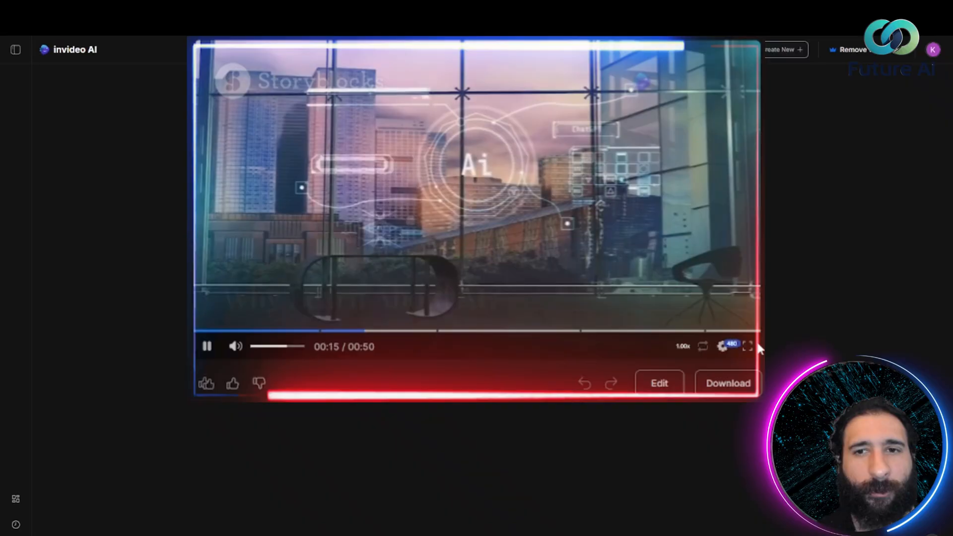
{"action": "left_click", "coordinate": [749, 346]}
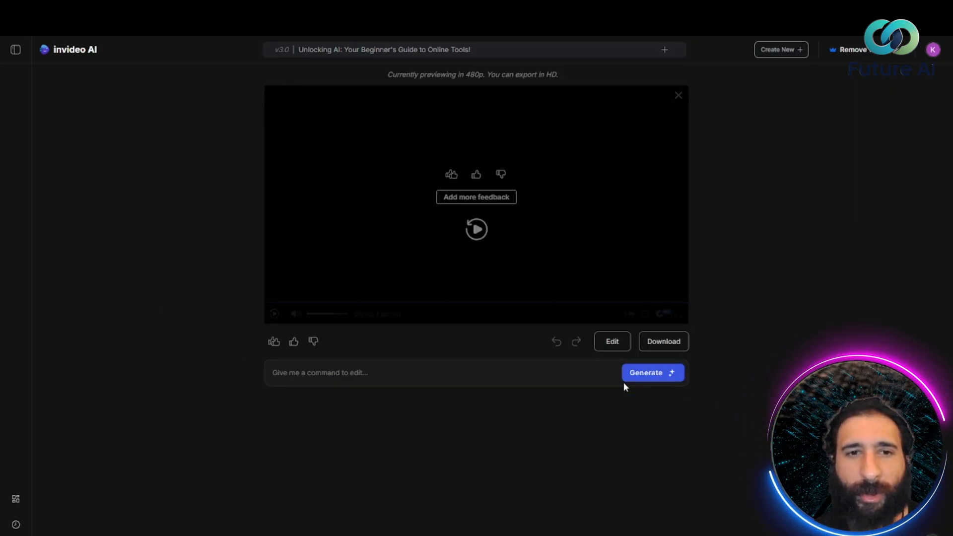
{"action": "left_click", "coordinate": [426, 372]}
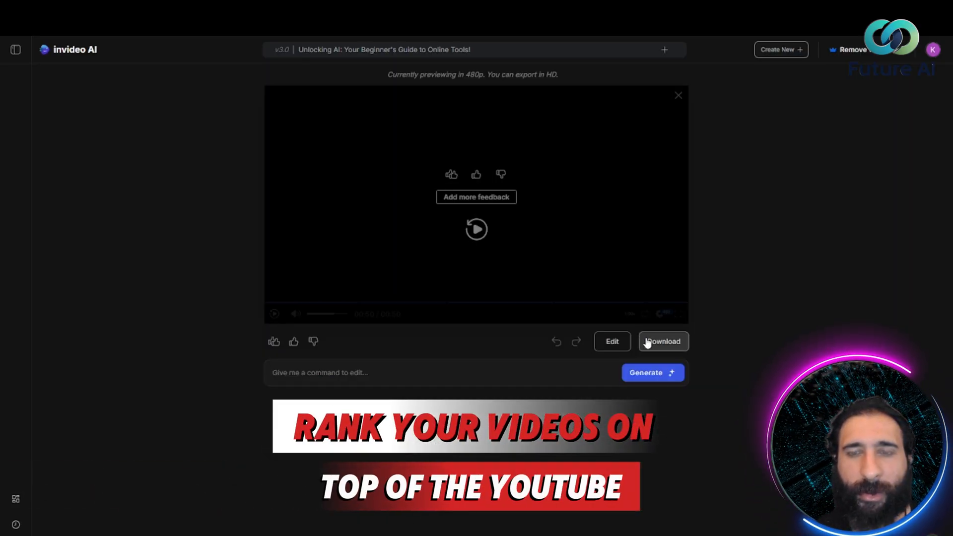
- Export at 1080p with stock watermarks and normal branding from Download Settings
{"action": "left_click", "coordinate": [664, 340]}
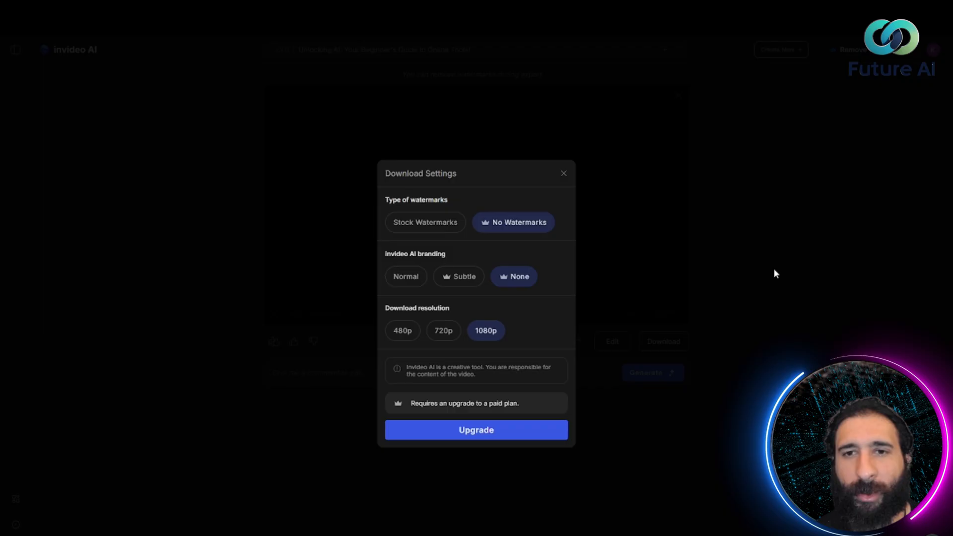
{"action": "mouse_move", "coordinate": [426, 221]}
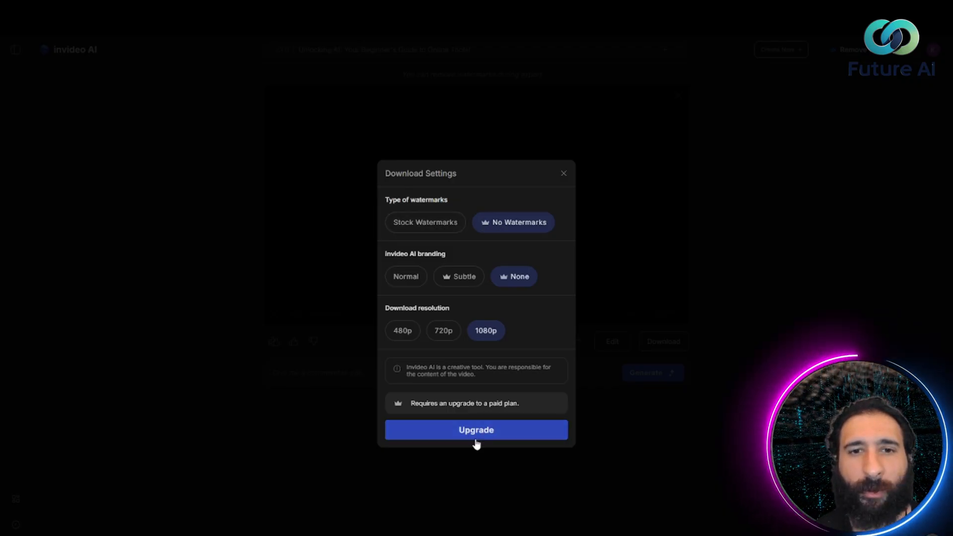
{"action": "left_click", "coordinate": [425, 221]}
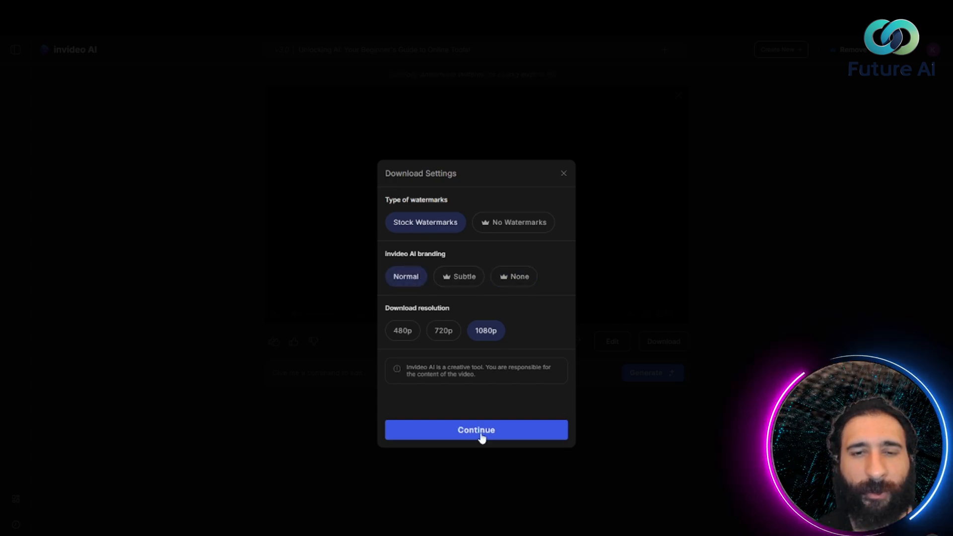
{"action": "left_click", "coordinate": [476, 429]}
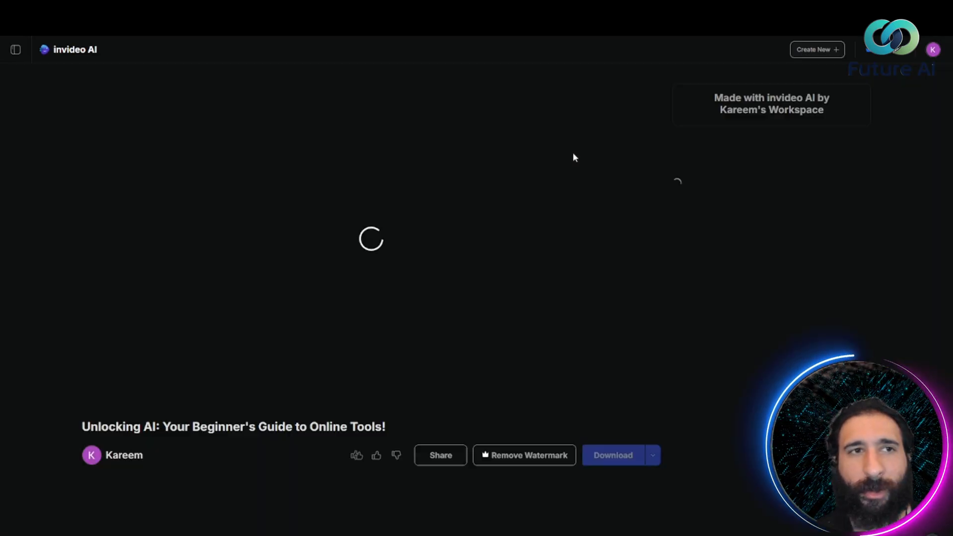
- Wait on the share page until the export reaches 100% and the video is ready to download
{"action": "left_click", "coordinate": [613, 456]}
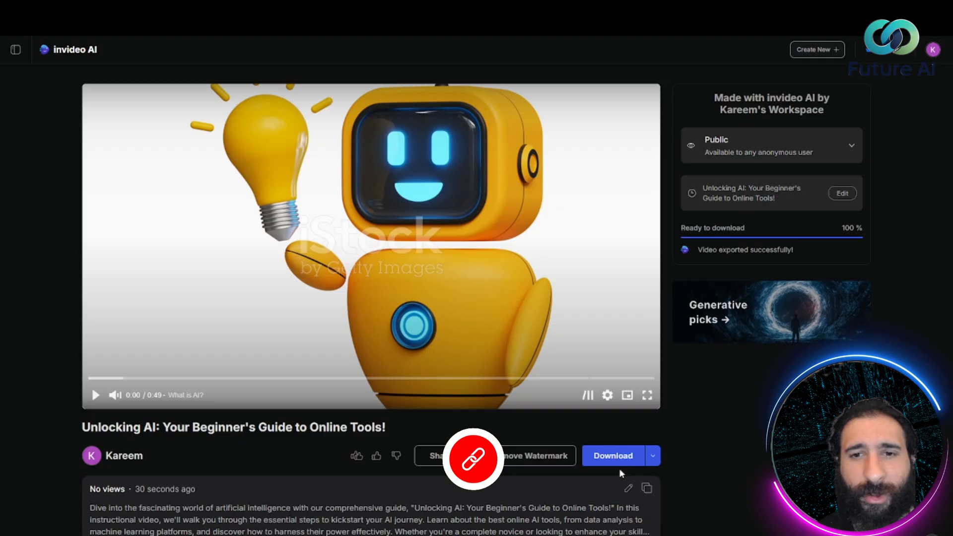
{"action": "left_click", "coordinate": [613, 456]}
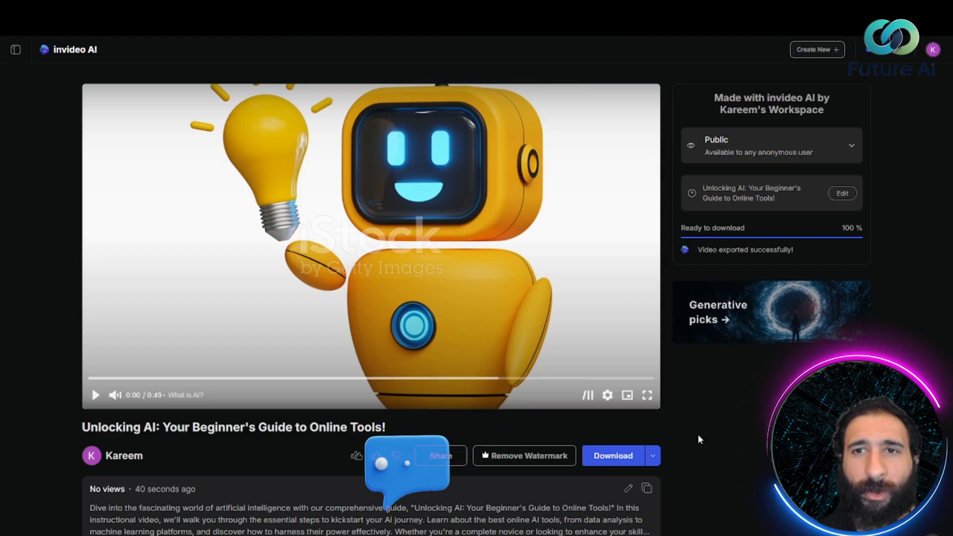
{"action": "left_click", "coordinate": [613, 456]}
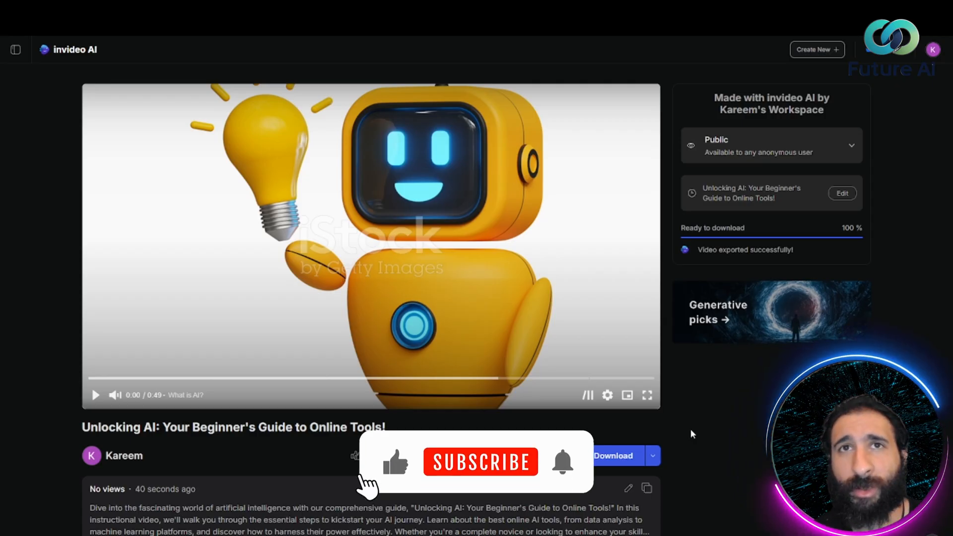
{"action": "left_click", "coordinate": [480, 462]}
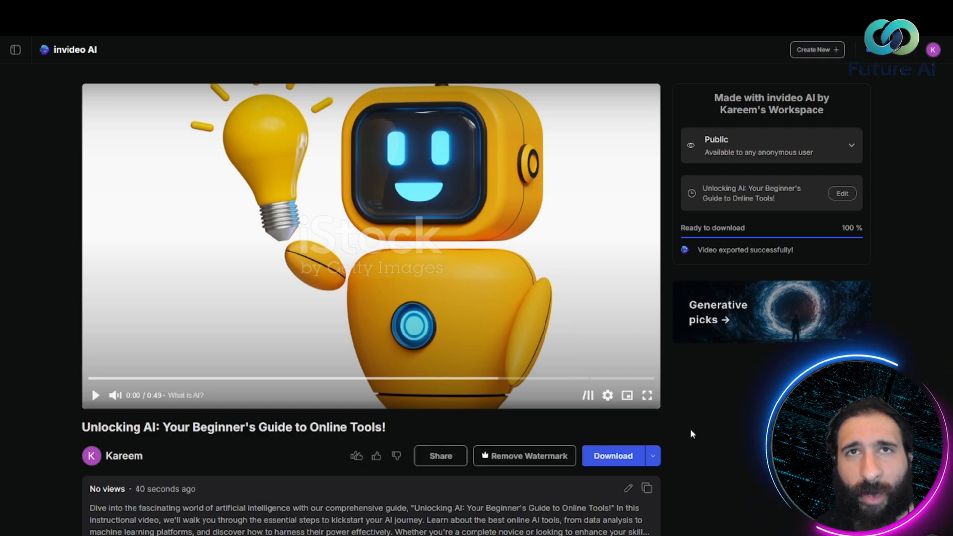
{"action": "mouse_move", "coordinate": [698, 435]}
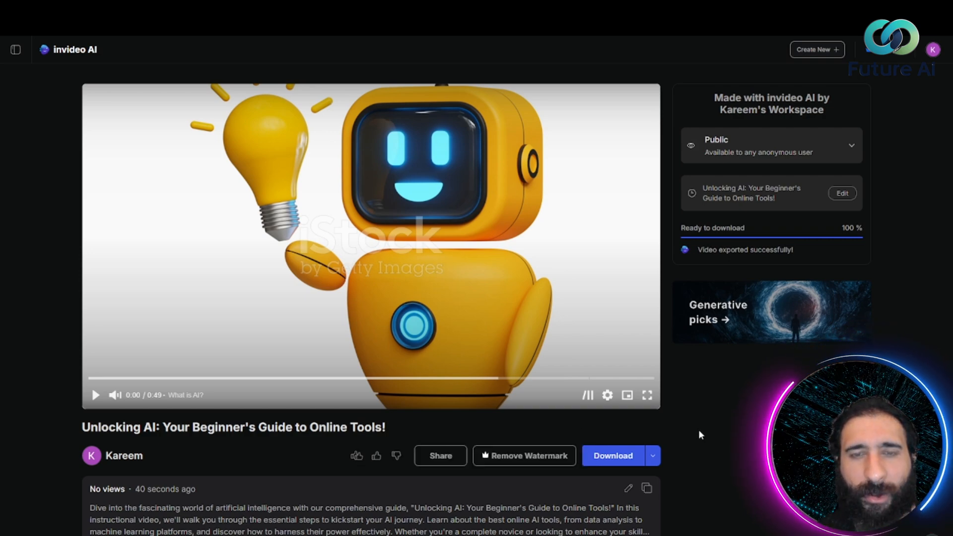